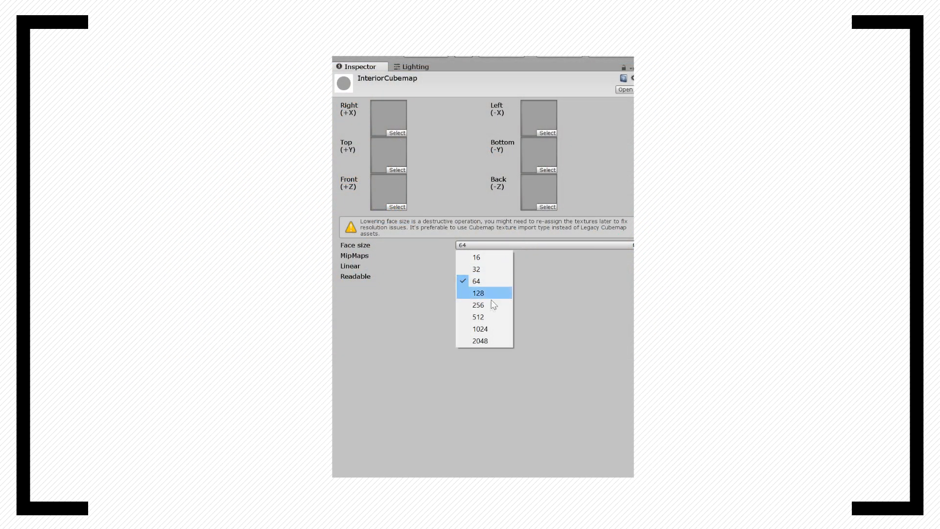
# Raise the InteriorCubemap face size from 64 to 128.
pyautogui.click(478, 316)
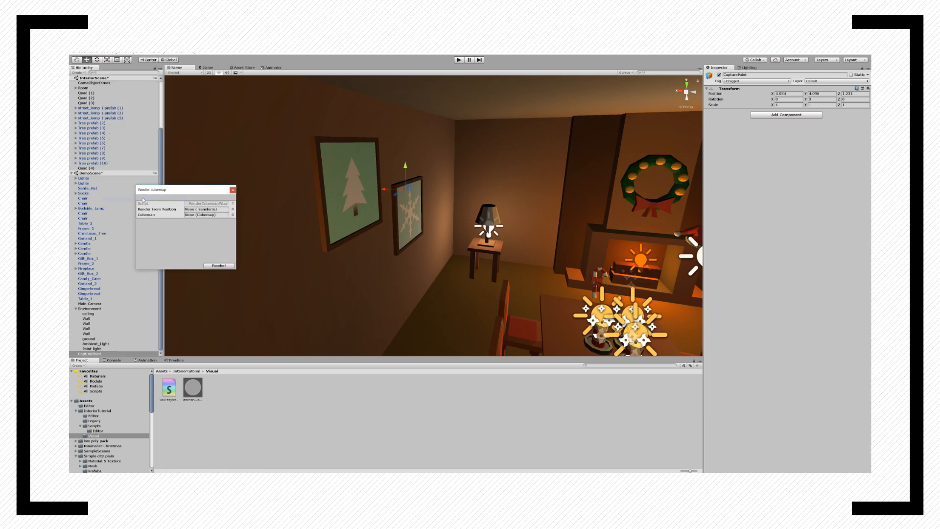
# Assign InteriorCubemap as the target and render the room into it.
pyautogui.click(206, 214)
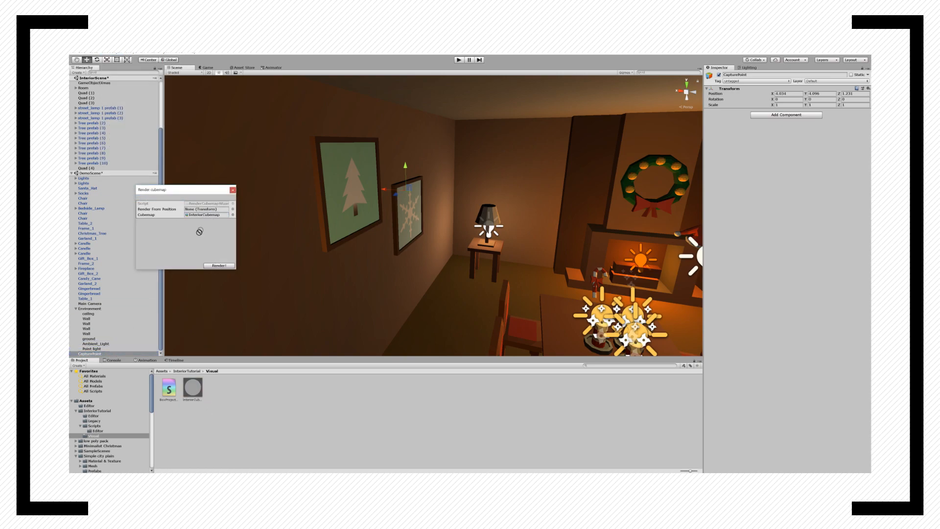
pyautogui.click(232, 189)
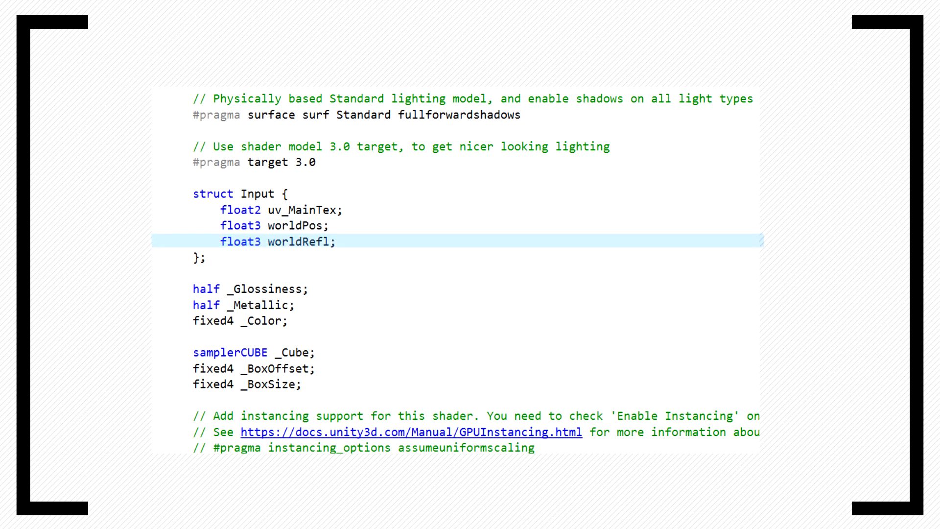
# Edit the BoxProjection shader code in the Visual Studio editor.
pyautogui.click(246, 368)
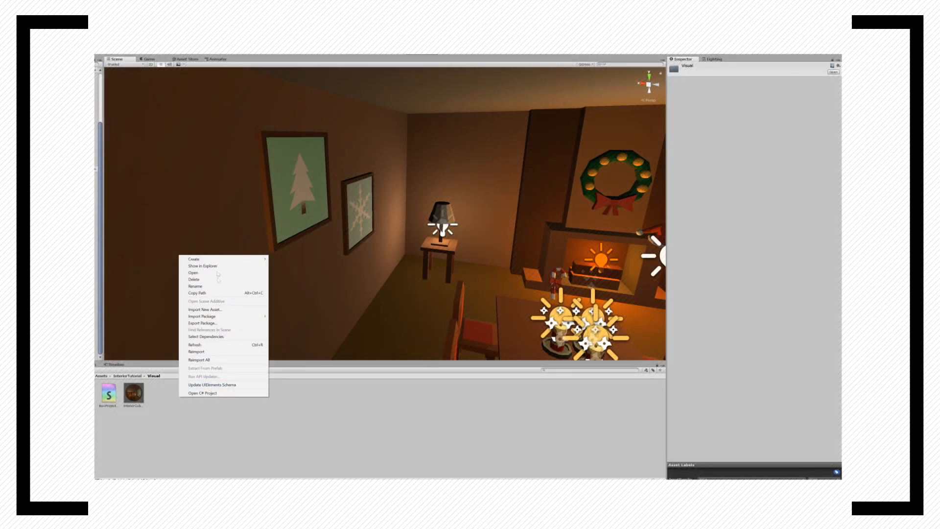
# Create a new material from the Project window context menu.
pyautogui.click(193, 258)
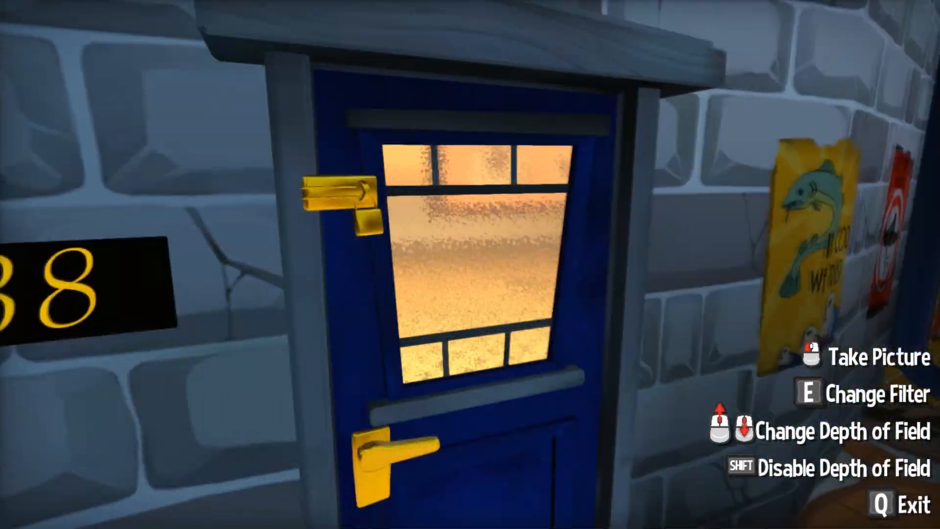
# Leave photo mode to return to the train level editor viewport.
pyautogui.press('q')
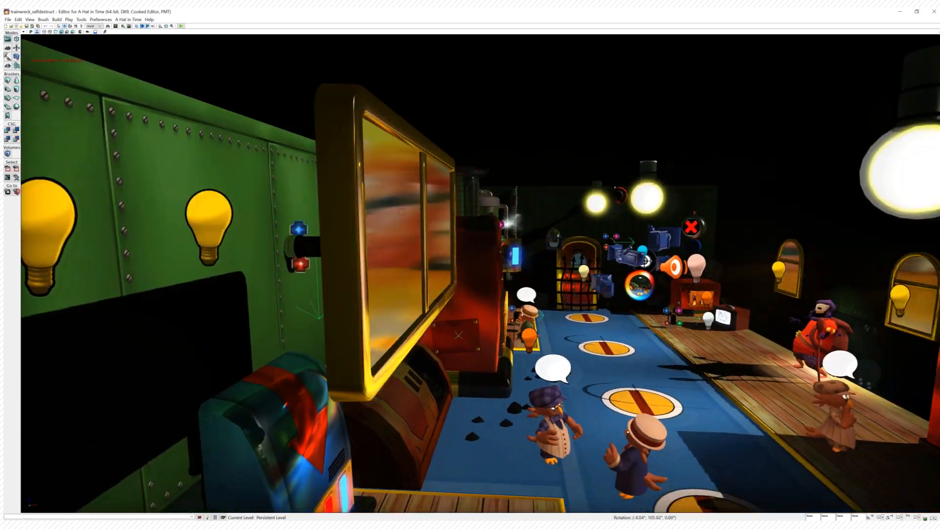